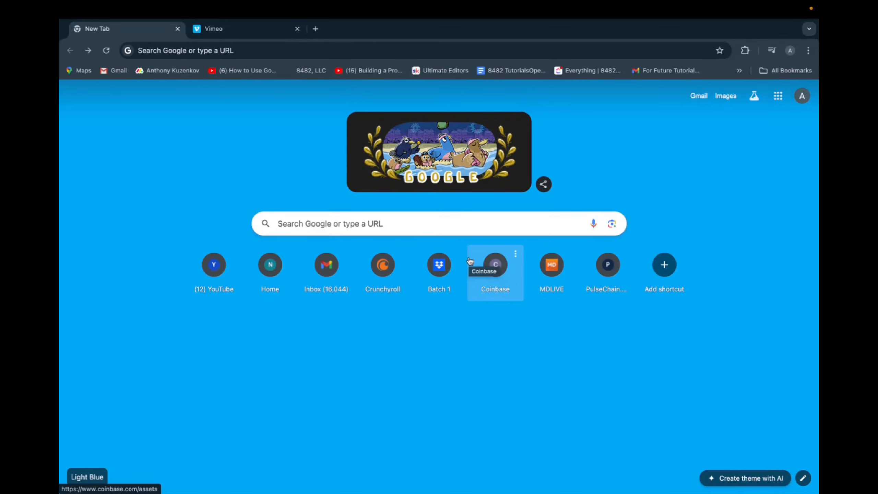
- Open the '8482 Tutorials' document from the bookmarks bar
left_click(224, 50)
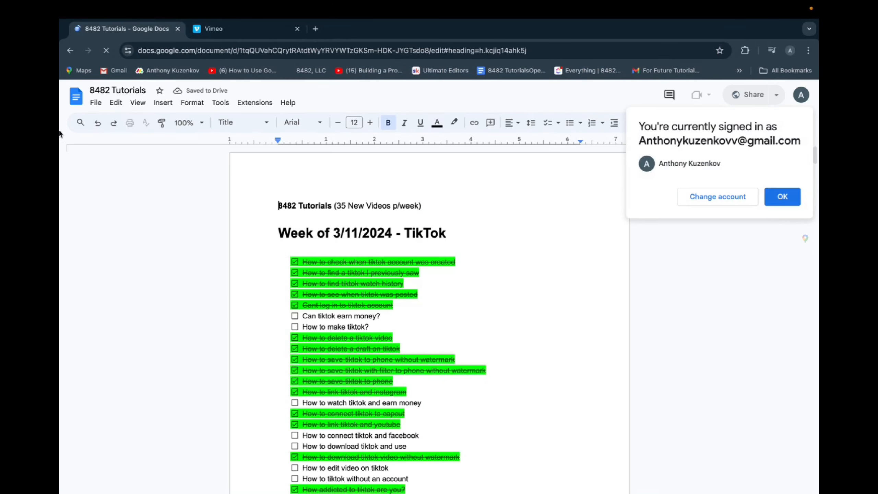
- Navigate to the Google Docs home page at docs.google.com/document/u/0/
left_click(75, 96)
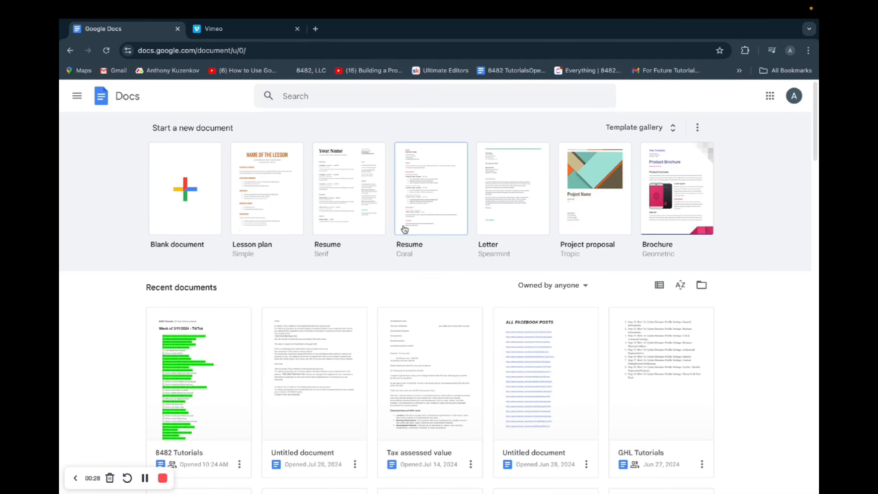
mouse_move(459, 267)
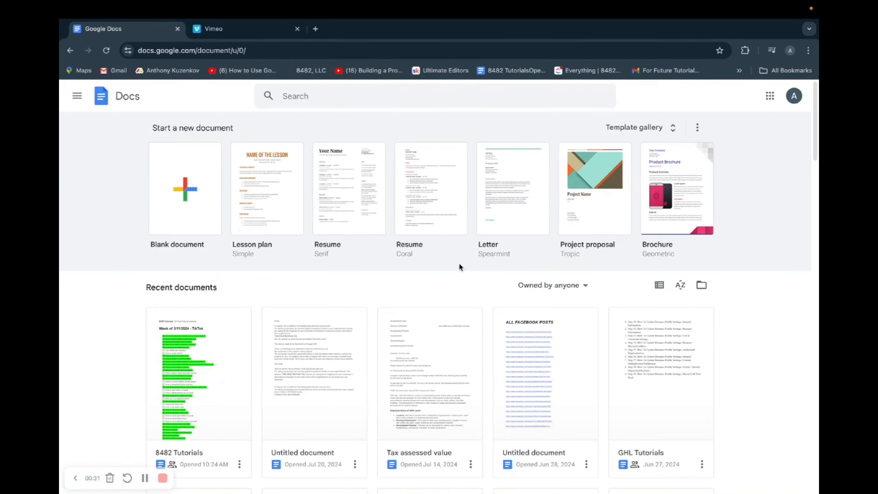
mouse_move(468, 297)
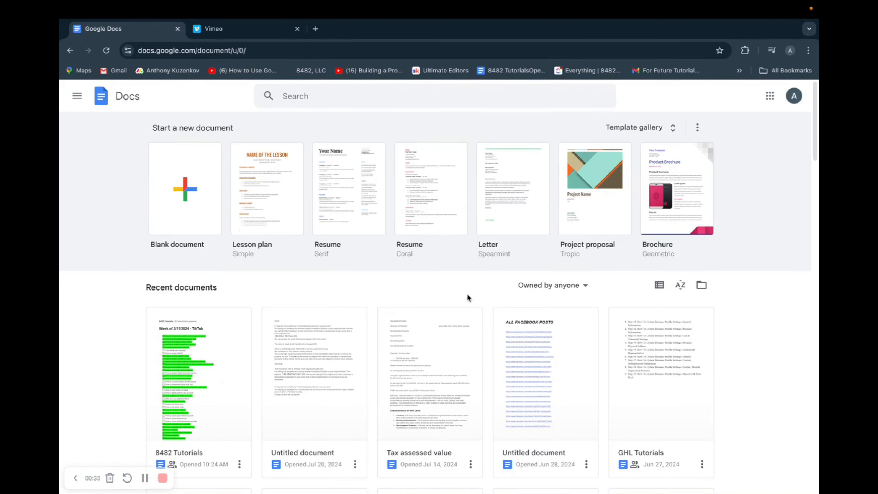
mouse_move(438, 297)
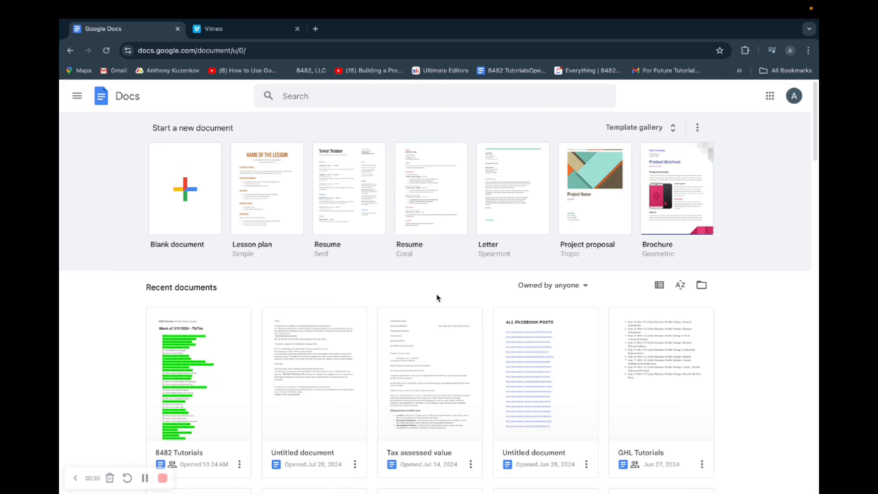
mouse_move(368, 280)
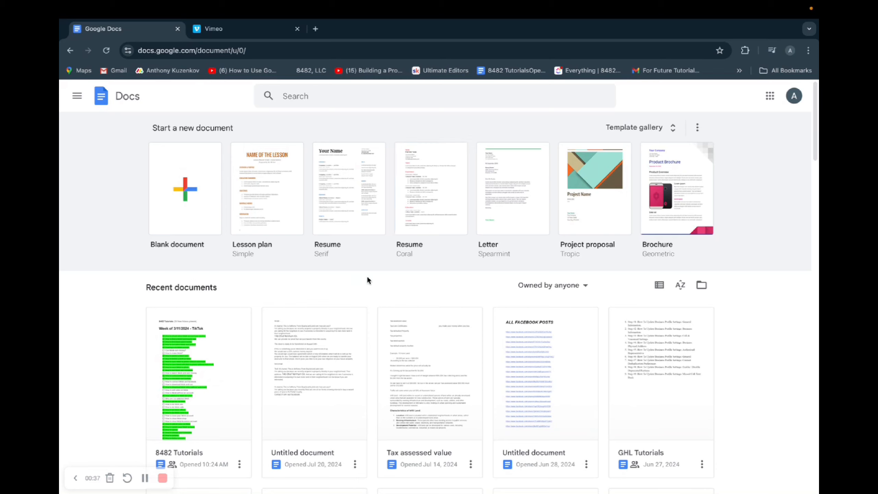